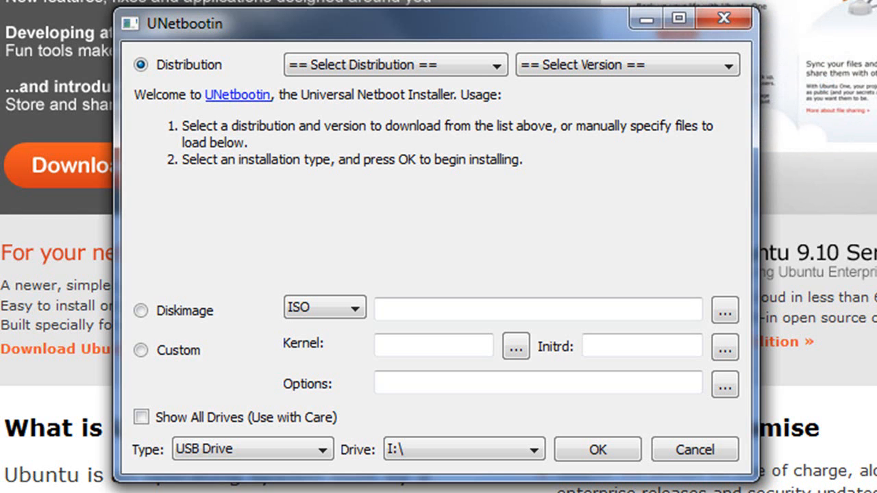
mouse_move(342, 101)
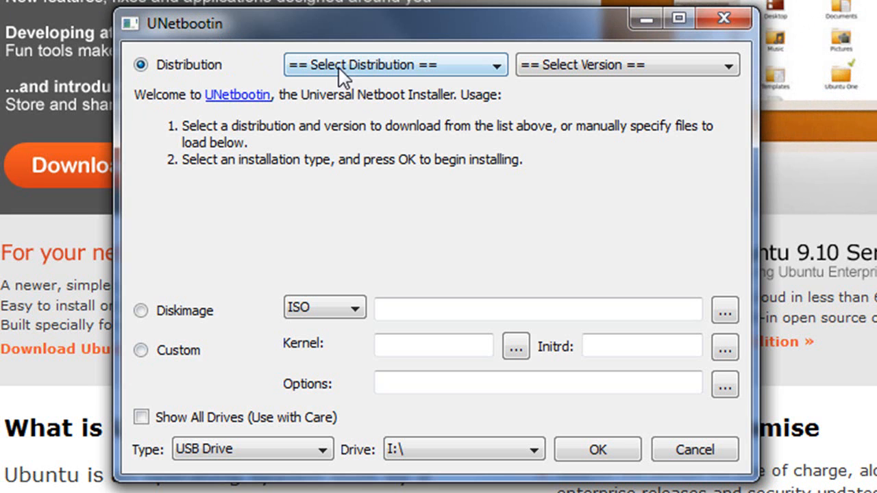
Switch UNetbootin to Diskimage mode with ISO format and browse for an image file.
left_click(394, 64)
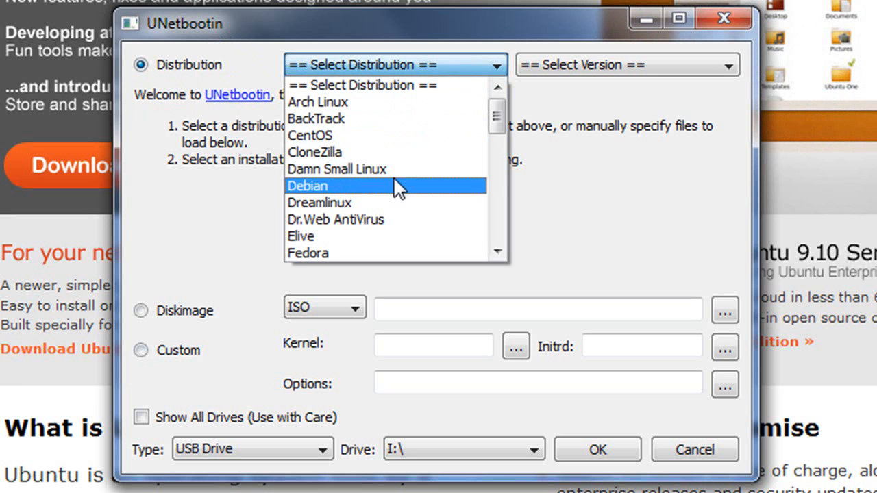
mouse_move(222, 219)
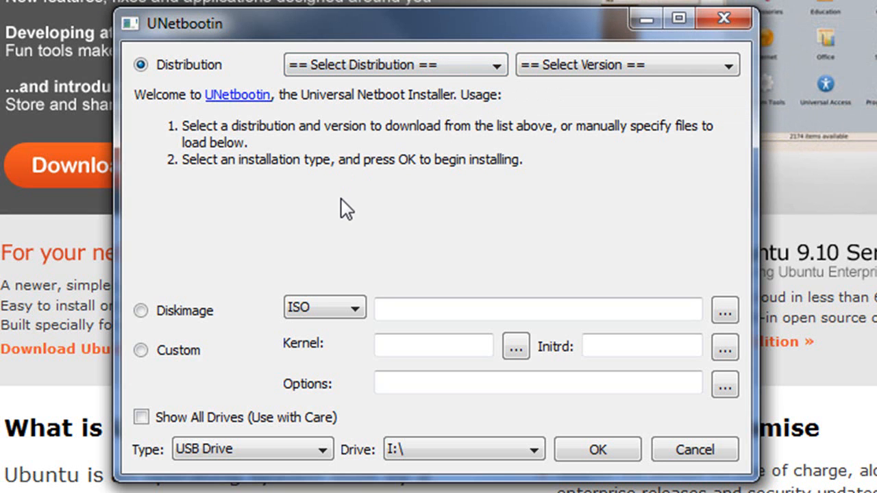
mouse_move(336, 291)
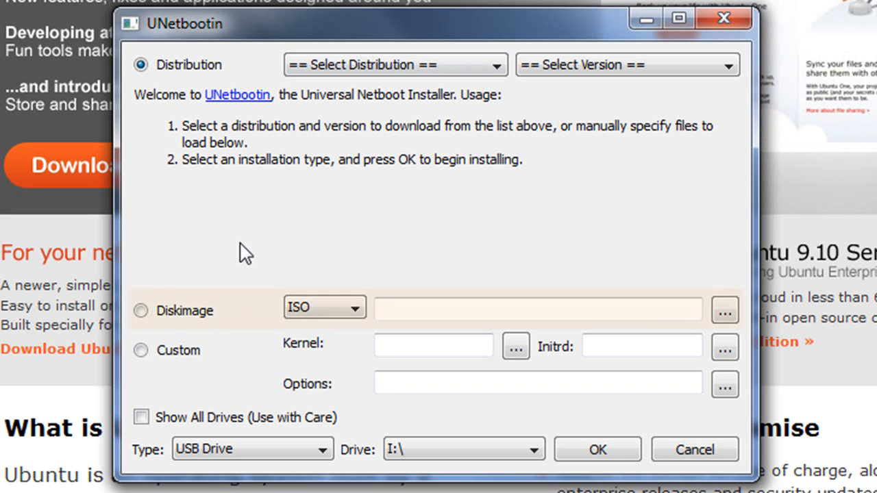
mouse_move(669, 308)
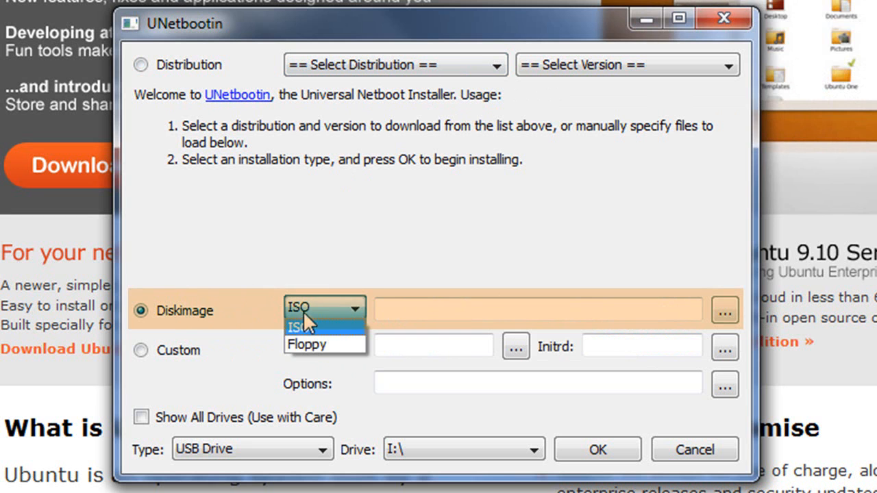
left_click(298, 326)
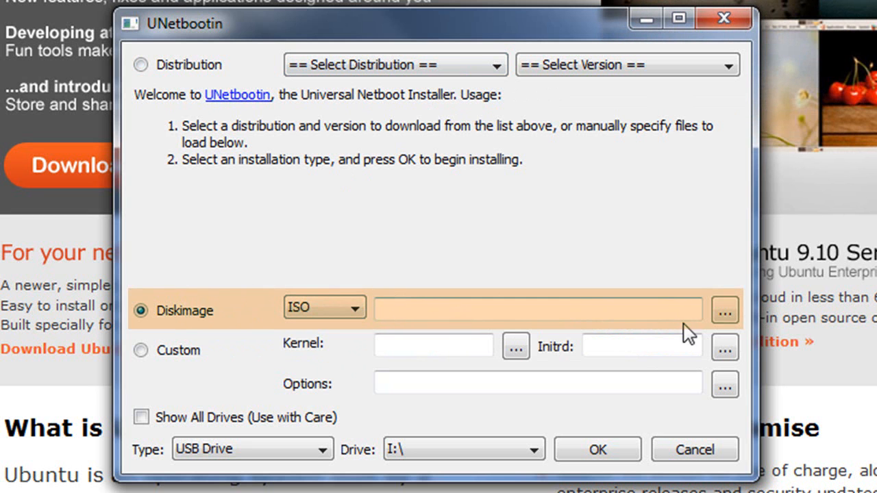
mouse_move(725, 310)
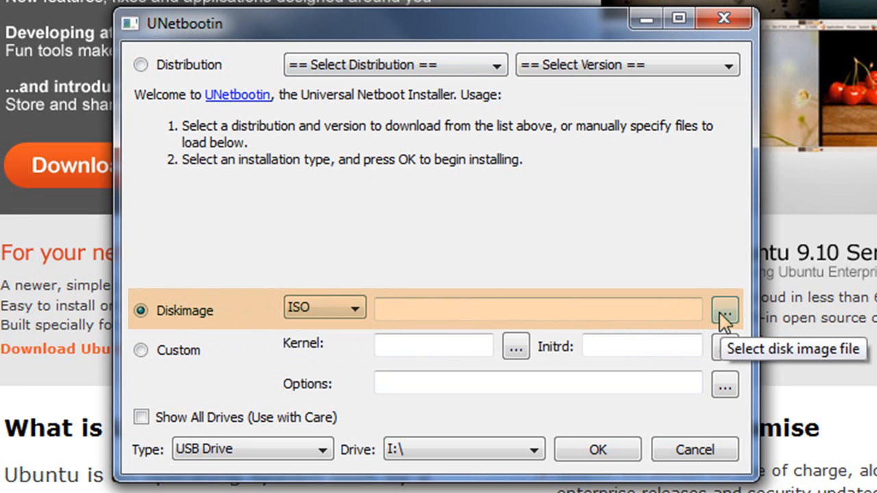
left_click(725, 310)
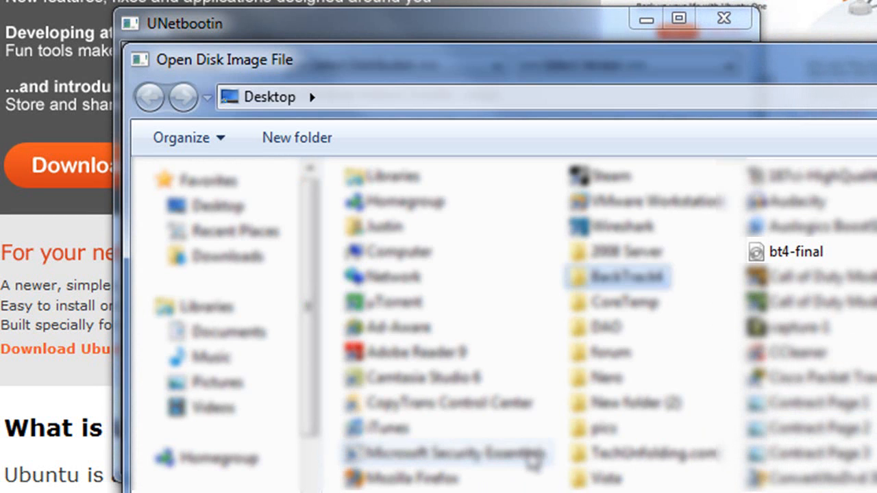
Choose bt4-final.iso from the Desktop as the disk image.
left_click(795, 253)
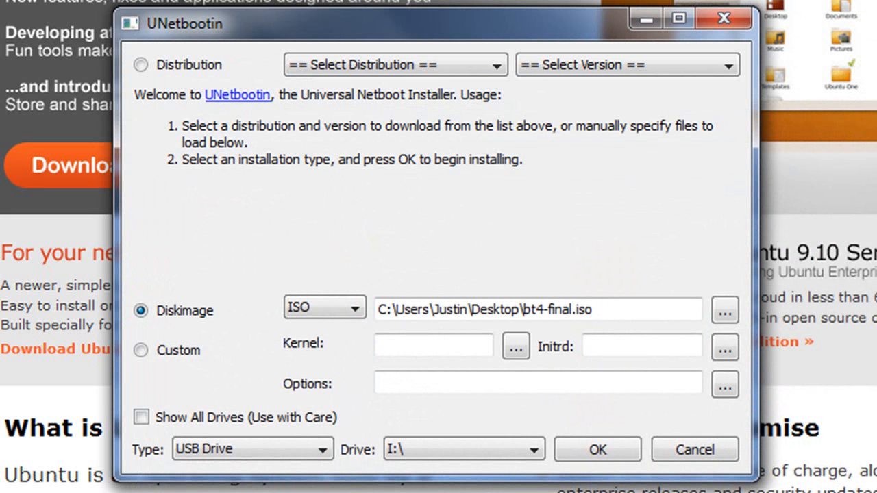
mouse_move(386, 231)
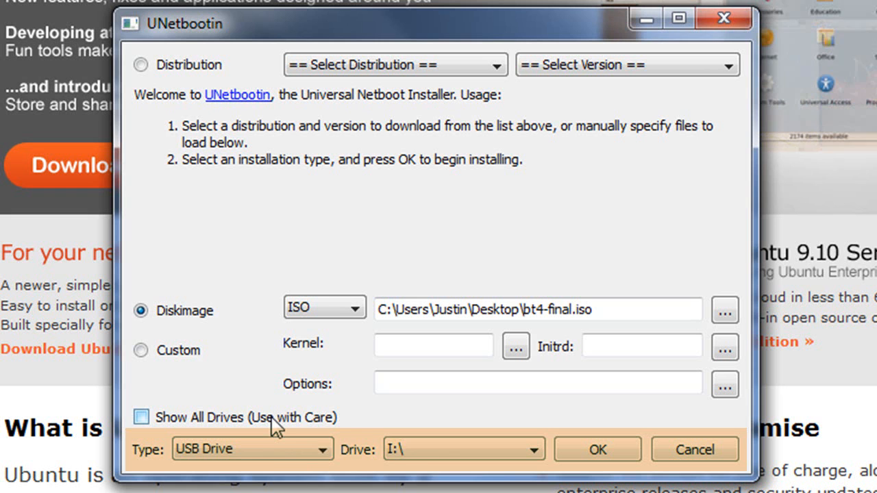
mouse_move(463, 339)
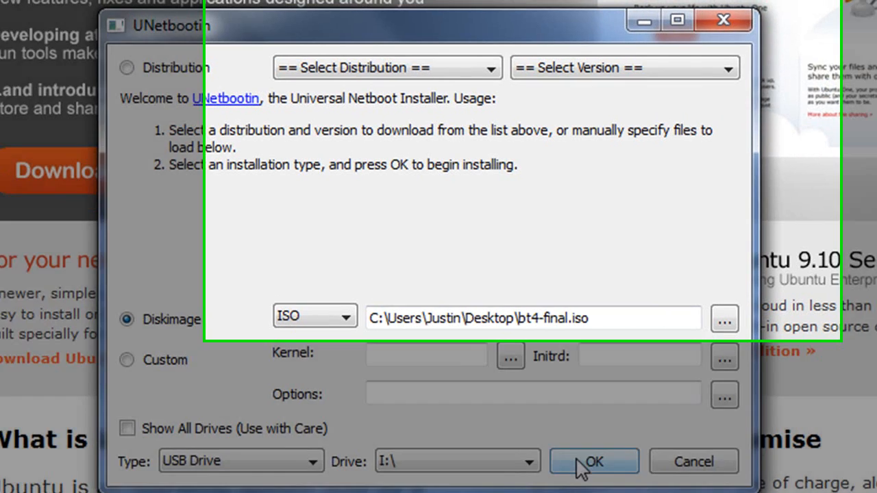
Begin writing bt4-final.iso to USB drive I:\.
left_click(593, 461)
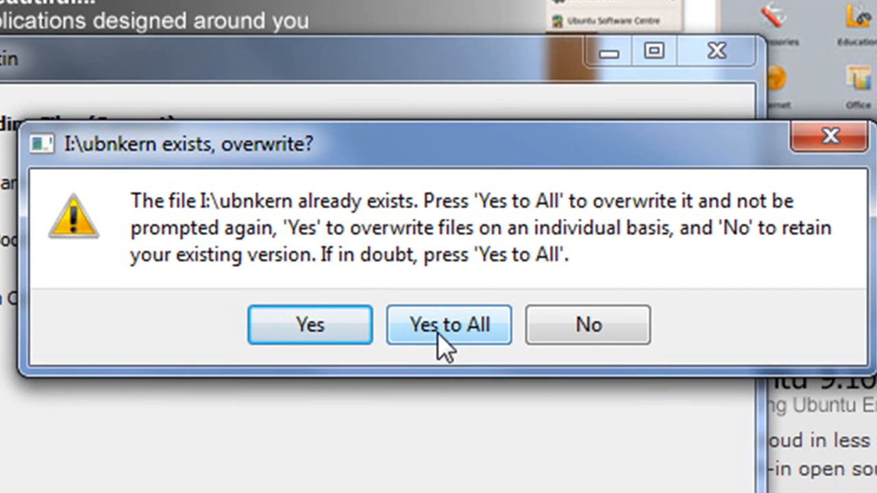
Answer the ubnkern overwrite prompt with Yes to All so copying to I:\ continues.
left_click(450, 324)
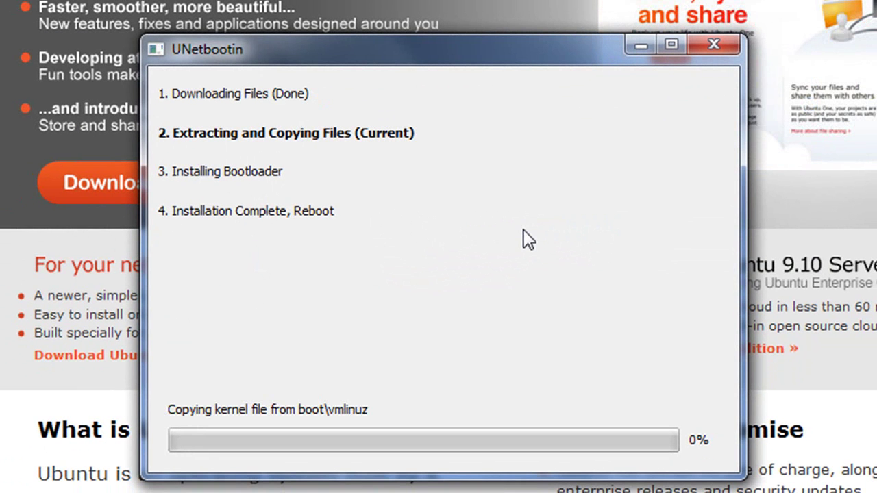